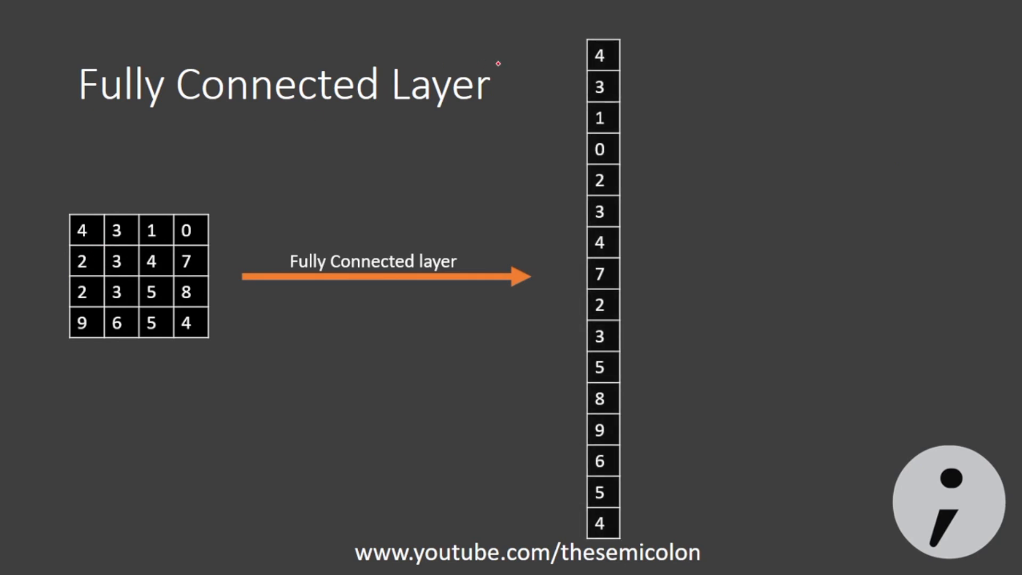
mouse_move(522, 501)
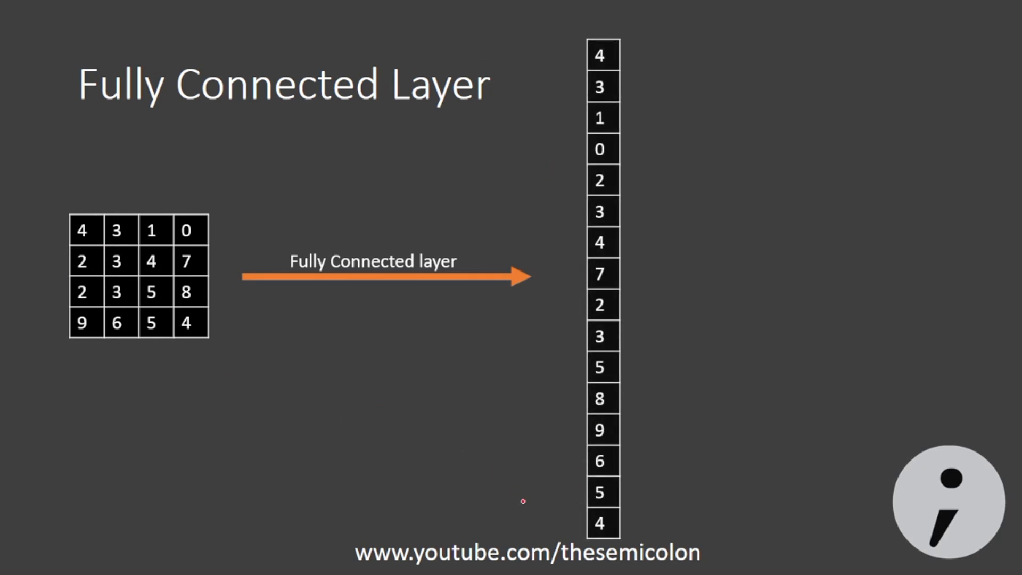